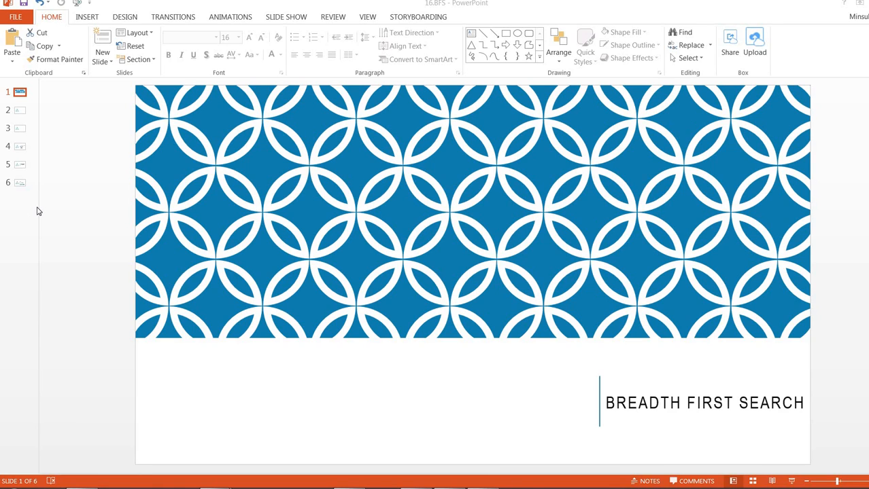
{"action": "mouse_move", "coordinate": [55, 197]}
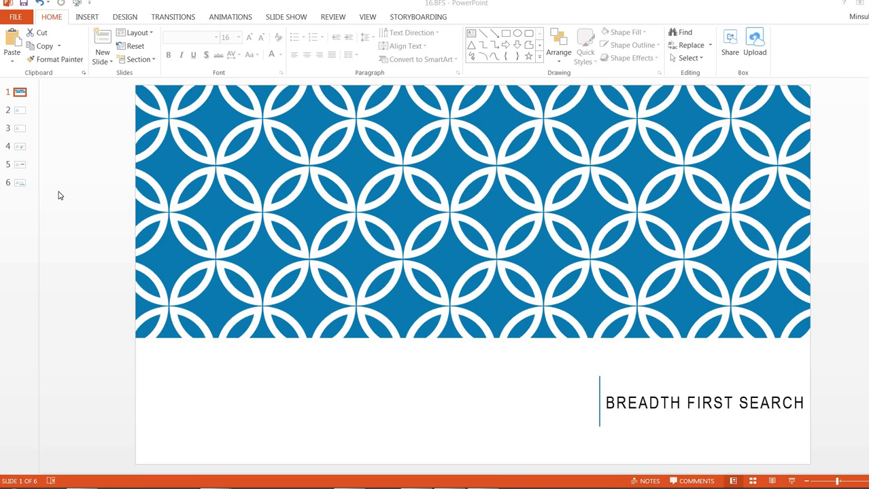
{"action": "mouse_move", "coordinate": [62, 189]}
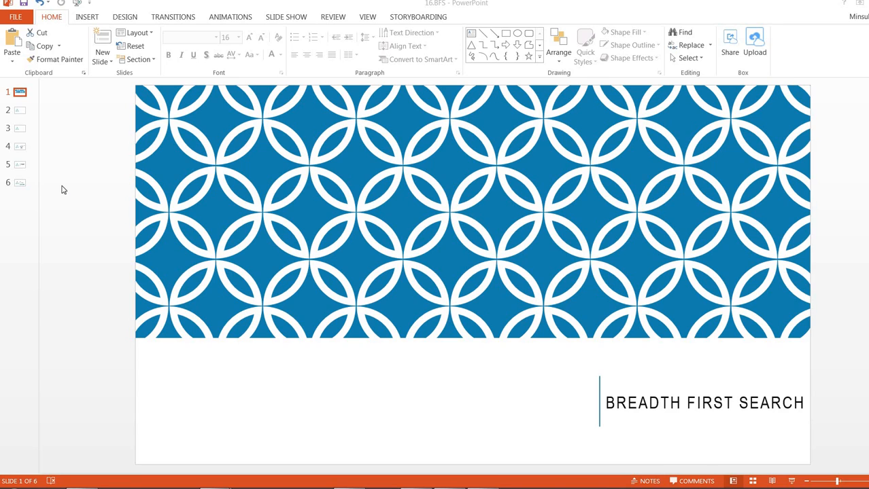
{"action": "mouse_move", "coordinate": [26, 113]}
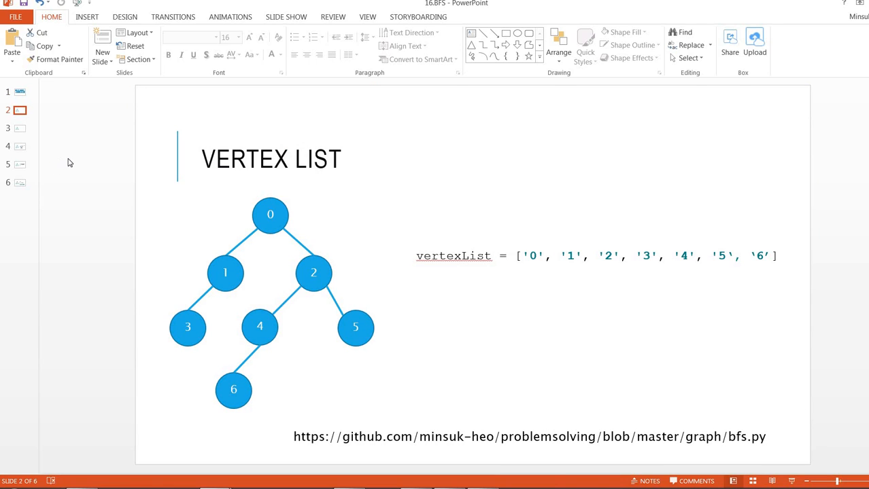
{"action": "mouse_move", "coordinate": [103, 224]}
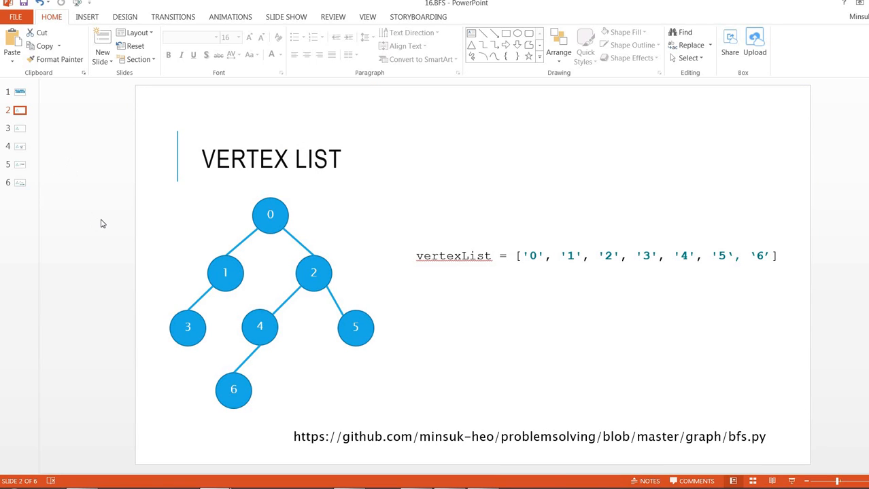
{"action": "mouse_move", "coordinate": [337, 439]}
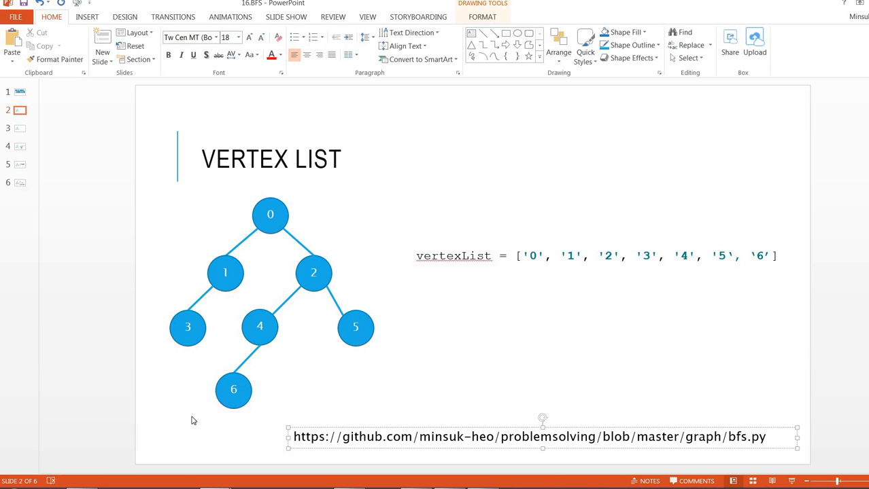
- Clear the selection on the Vertex List slide
{"action": "left_click", "coordinate": [333, 195]}
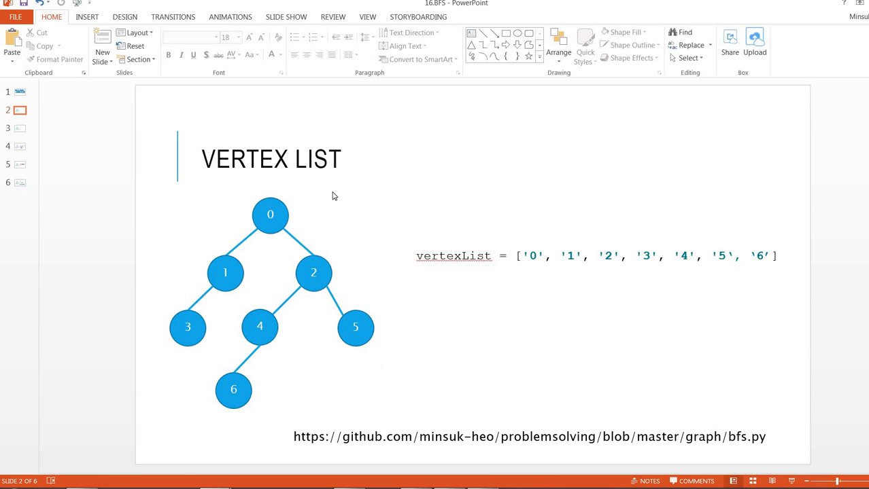
{"action": "mouse_move", "coordinate": [380, 281]}
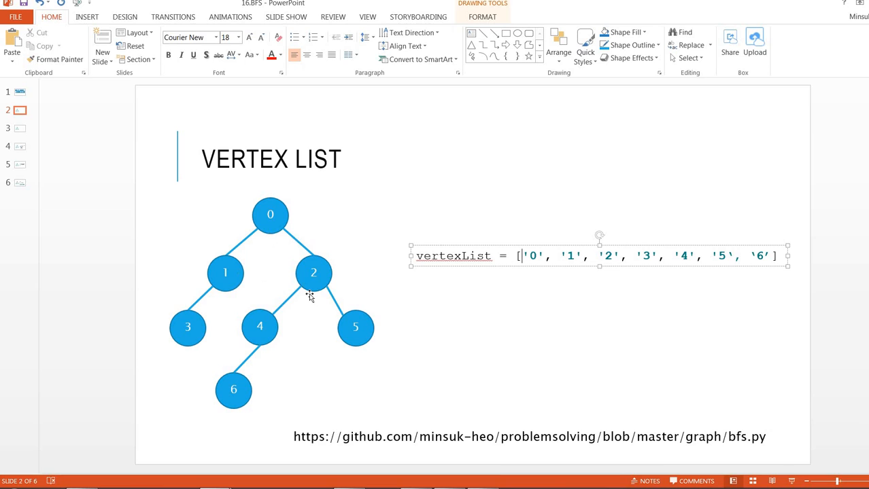
{"action": "mouse_move", "coordinate": [22, 135]}
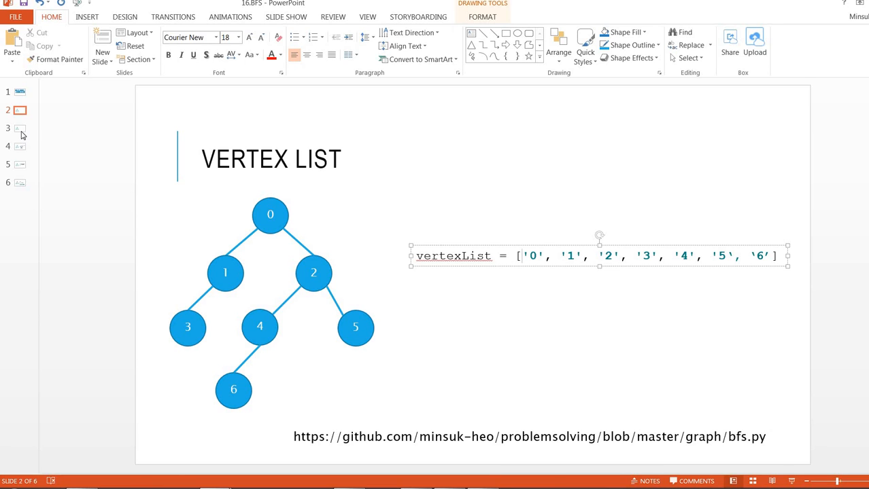
- Step through the Edge List slide on to the Adjacency List slide
{"action": "left_click", "coordinate": [20, 129]}
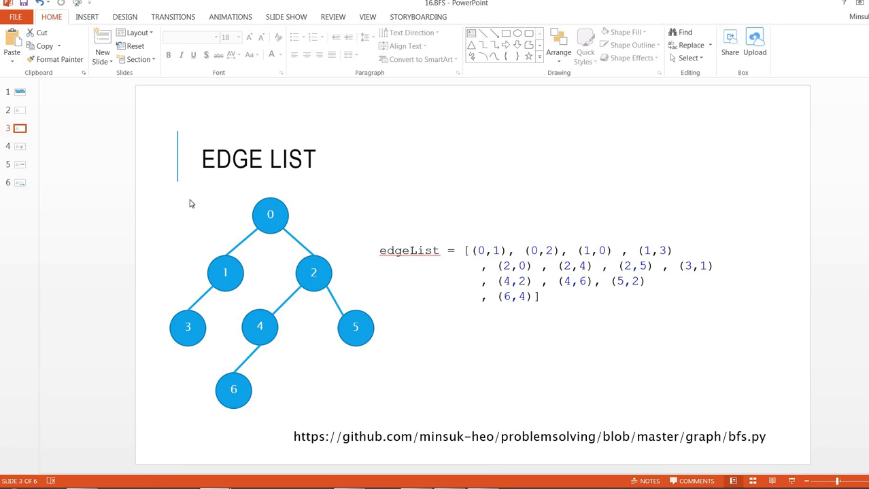
{"action": "mouse_move", "coordinate": [404, 355]}
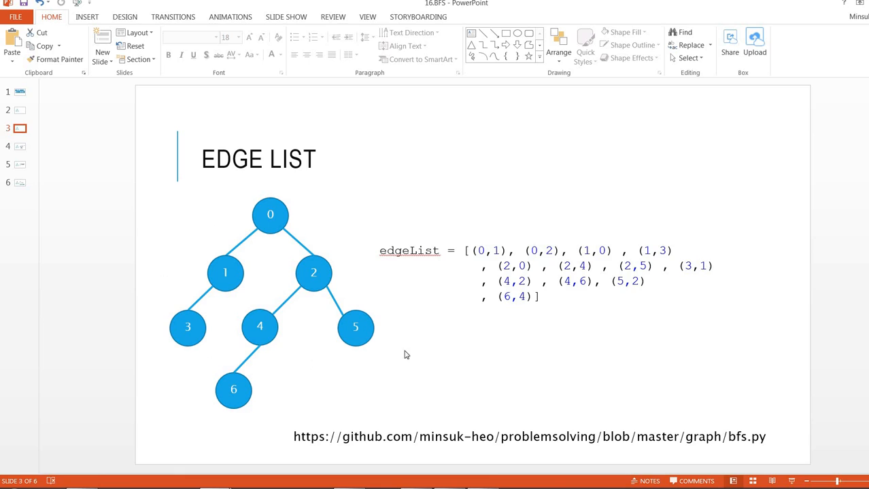
{"action": "mouse_move", "coordinate": [230, 263]}
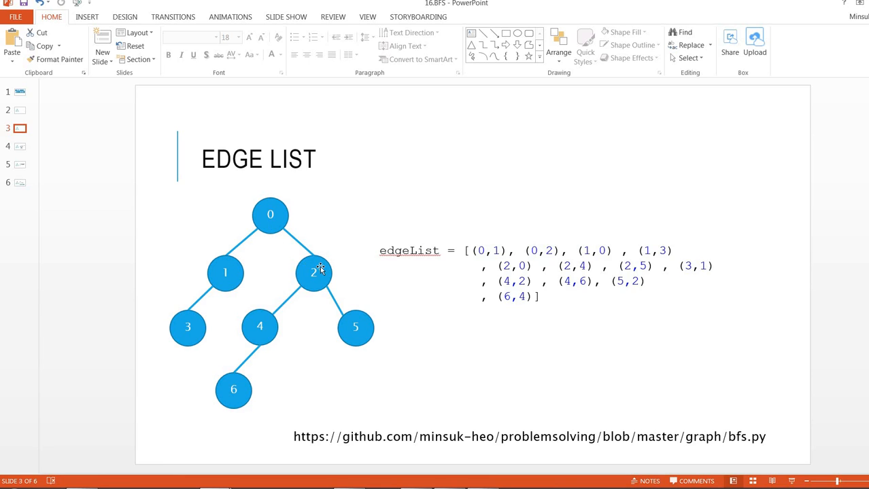
{"action": "mouse_move", "coordinate": [54, 169]}
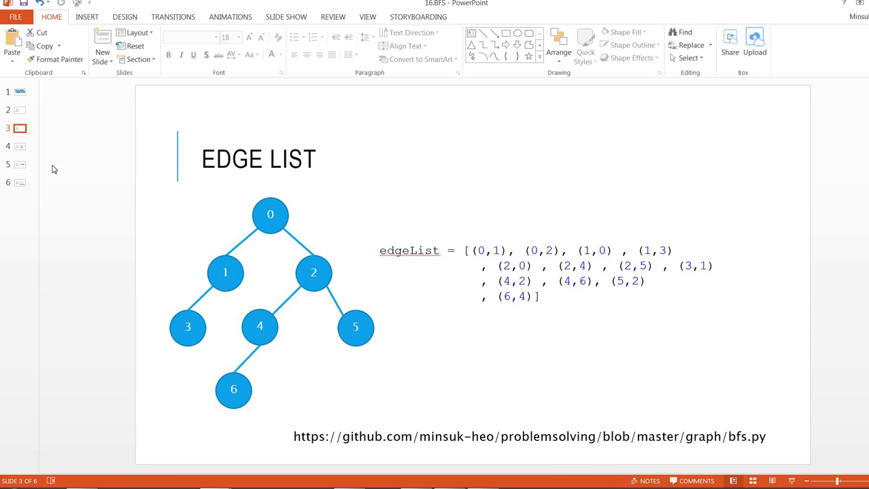
{"action": "left_click", "coordinate": [19, 146]}
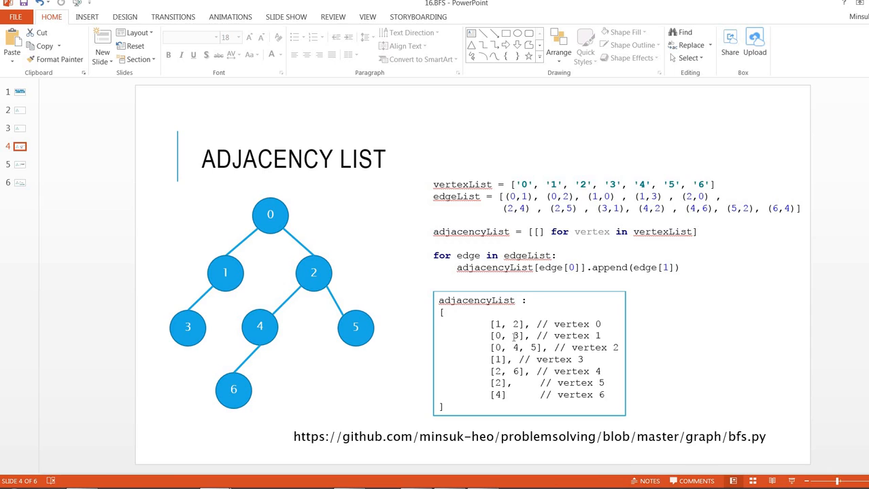
- Highlight the adjacencyList output and vertex 1's entry, then go to slide 5
{"action": "left_click", "coordinate": [493, 325]}
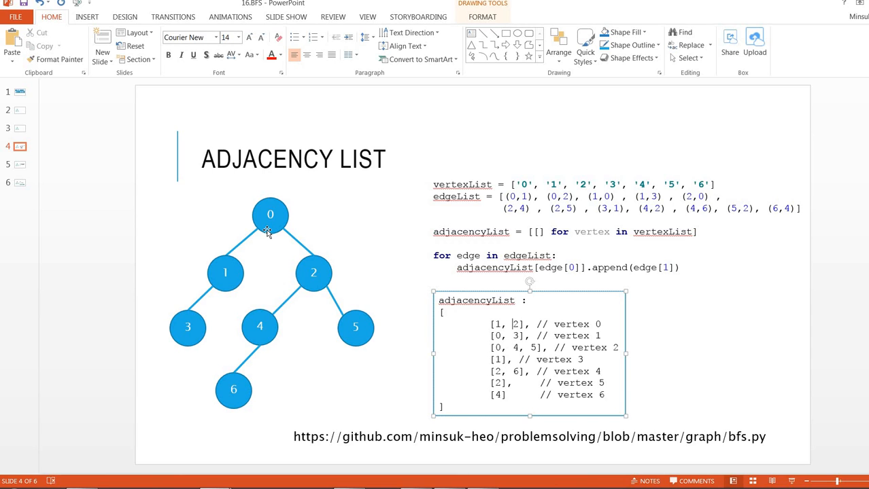
{"action": "left_click", "coordinate": [270, 215]}
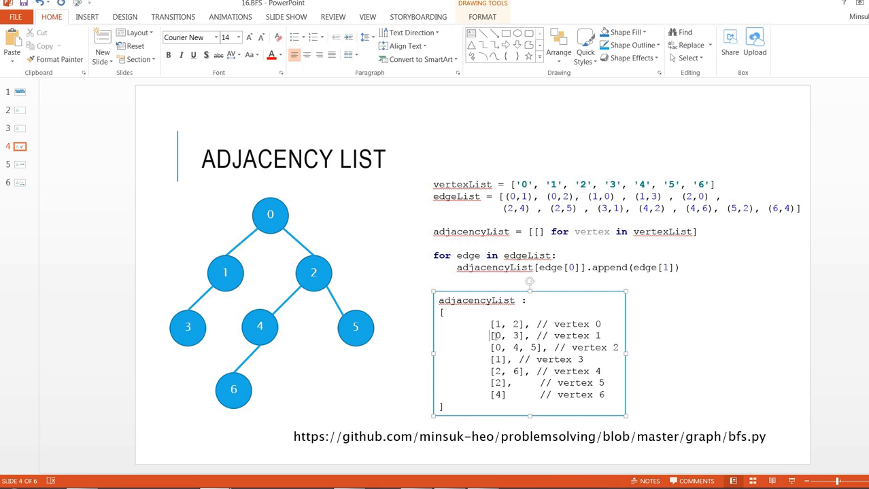
{"action": "mouse_move", "coordinate": [236, 284]}
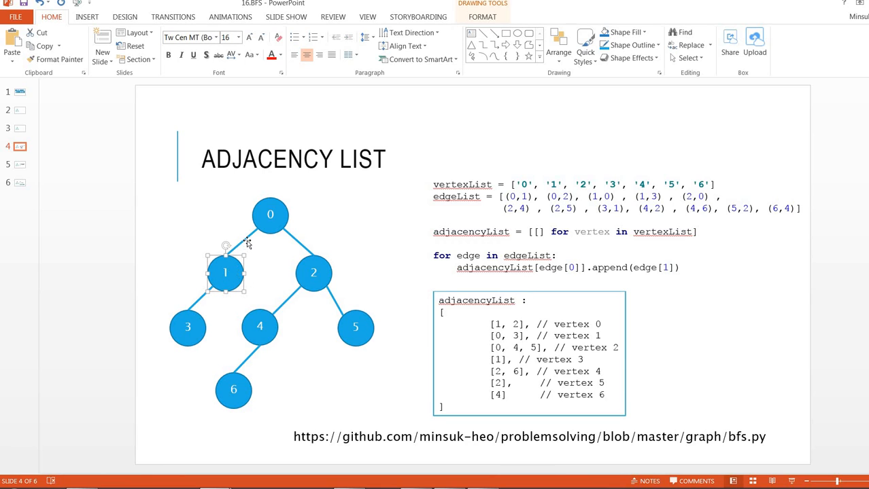
{"action": "left_click", "coordinate": [125, 213]}
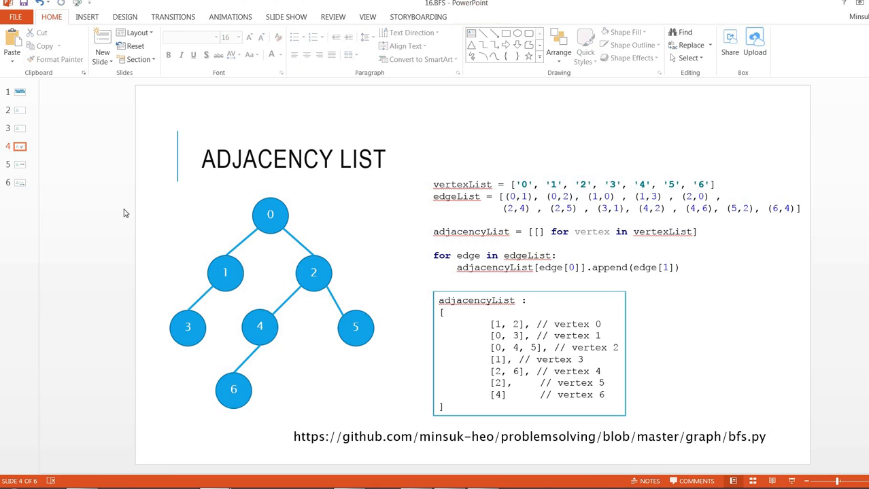
{"action": "left_click", "coordinate": [19, 164]}
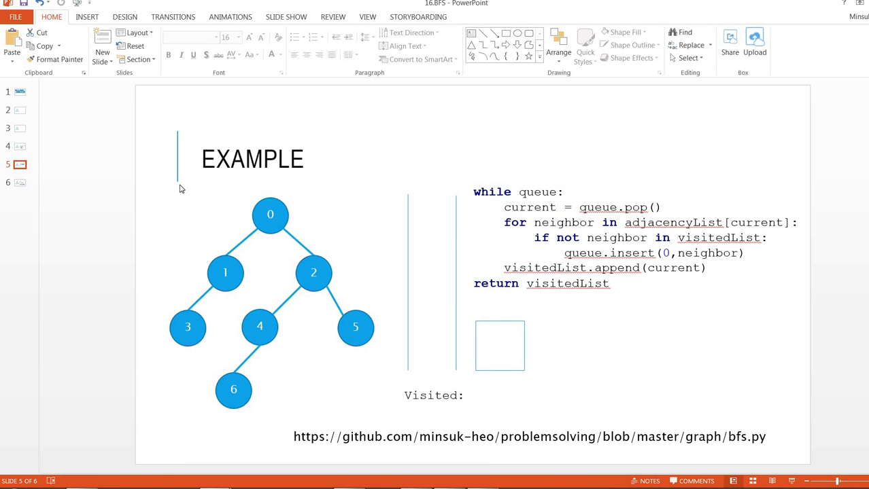
{"action": "mouse_move", "coordinate": [201, 257]}
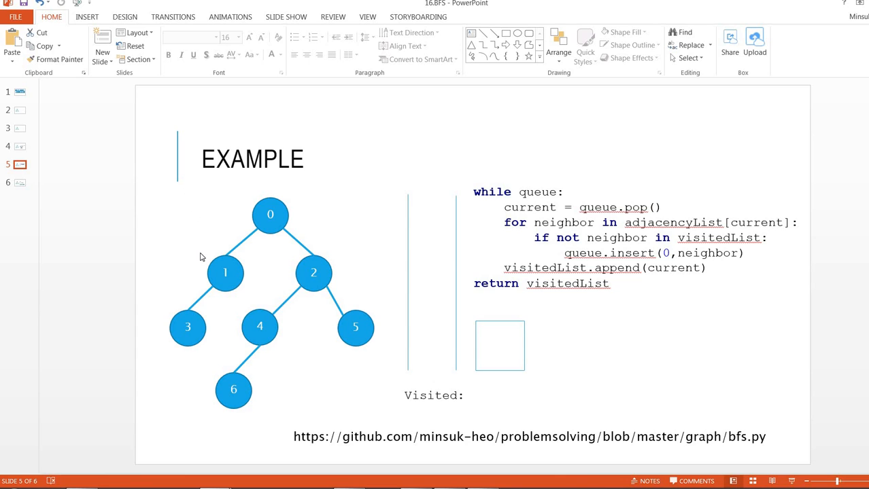
{"action": "mouse_move", "coordinate": [420, 266]}
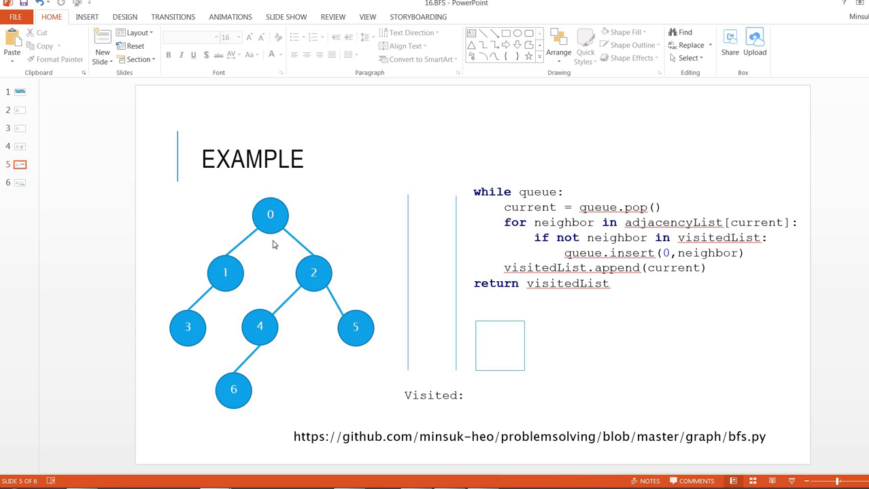
{"action": "mouse_move", "coordinate": [253, 202]}
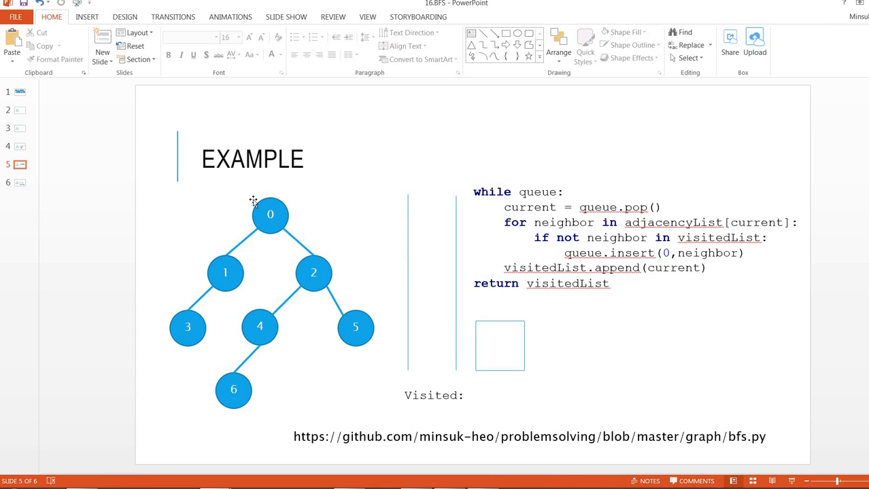
- Select root node 0 on the BFS Example slide
{"action": "left_click", "coordinate": [271, 215]}
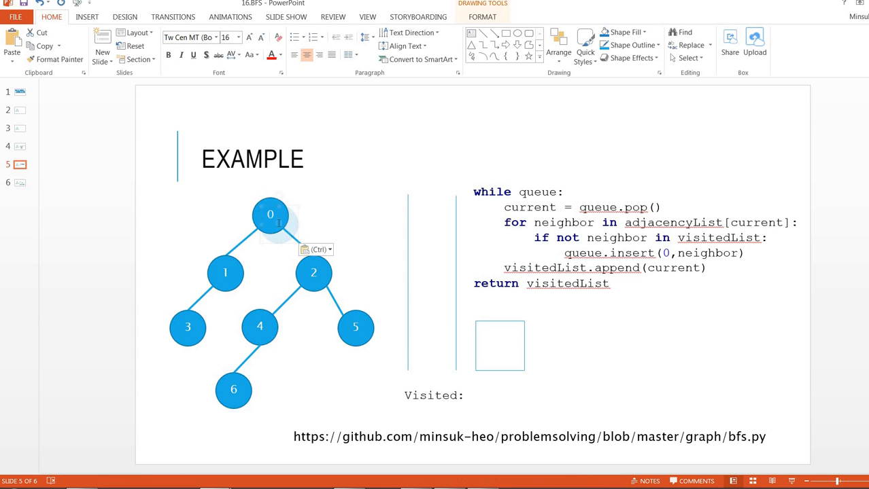
- Copy node 0 into the queue and move it into the current-node box
{"action": "left_click_drag", "start_coordinate": [269, 215], "coordinate": [425, 268]}
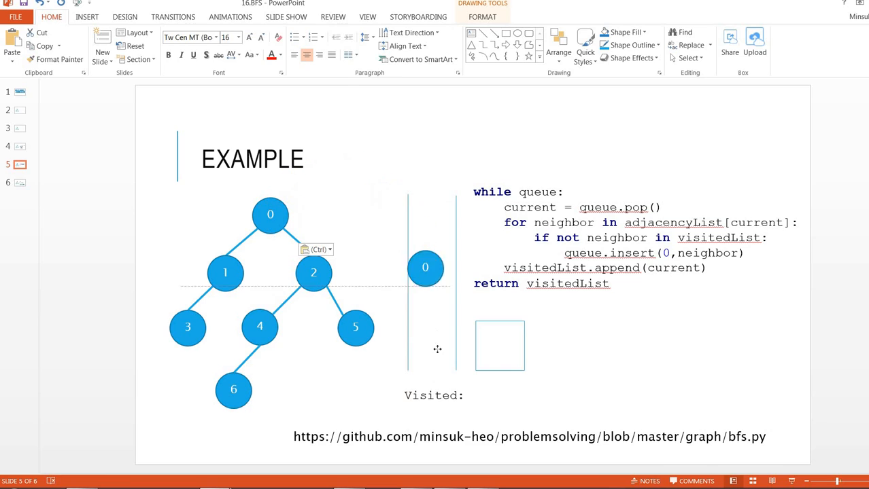
{"action": "left_click_drag", "start_coordinate": [425, 268], "coordinate": [430, 346]}
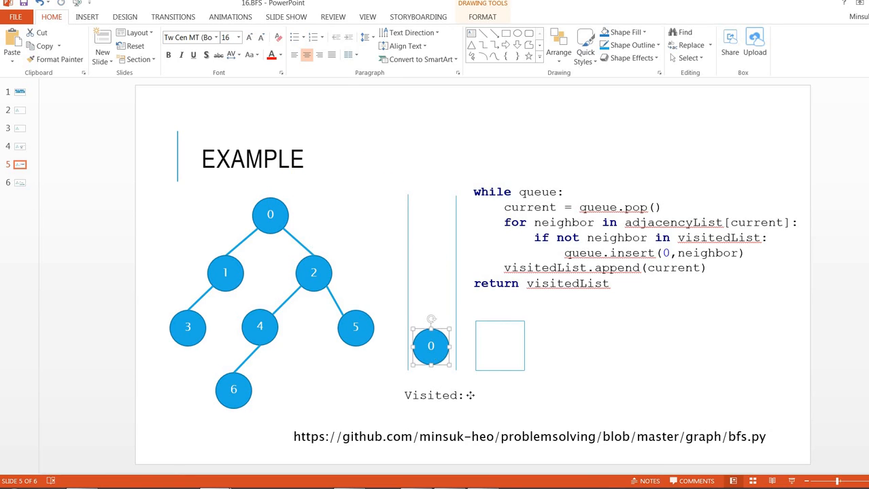
{"action": "left_click_drag", "start_coordinate": [430, 346], "coordinate": [500, 346]}
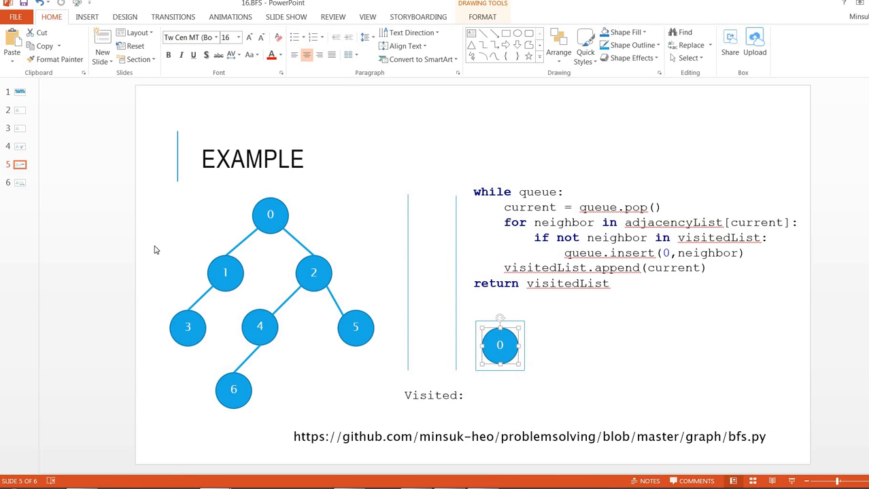
- Push a copy of node 1 into the queue and turn root node 0 green
{"action": "left_click", "coordinate": [225, 273]}
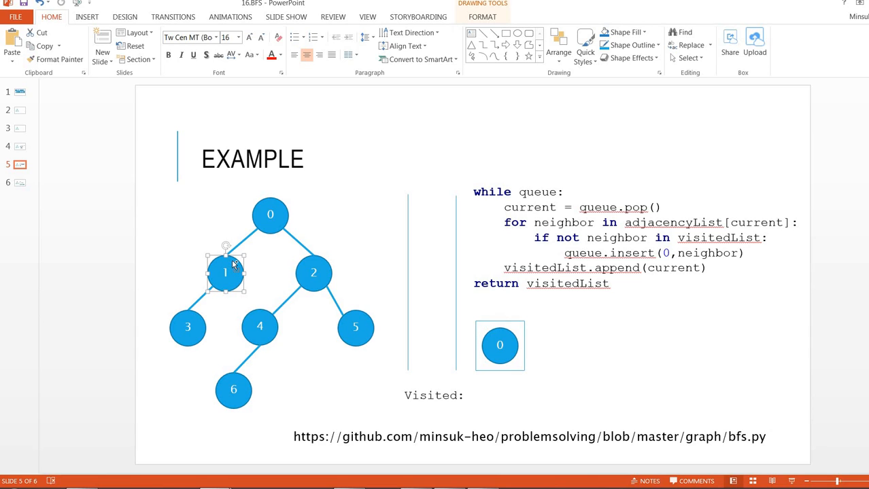
{"action": "left_click_drag", "start_coordinate": [225, 272], "coordinate": [415, 332]}
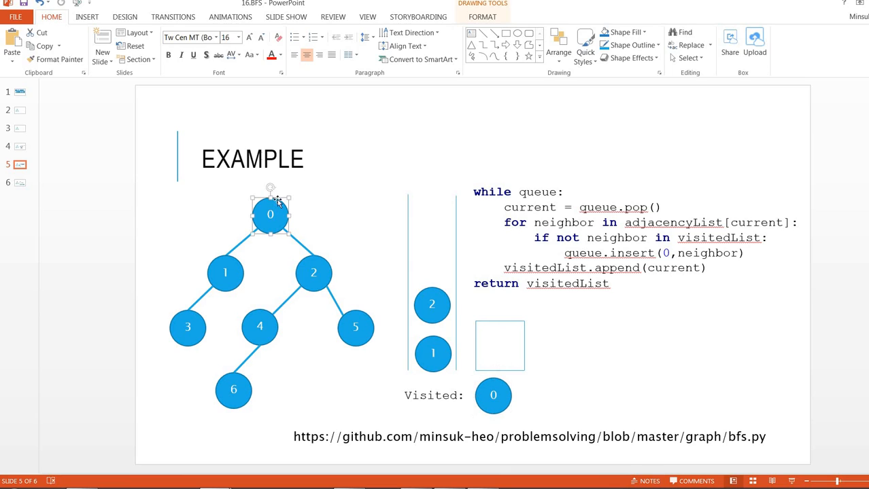
{"action": "left_click", "coordinate": [335, 44]}
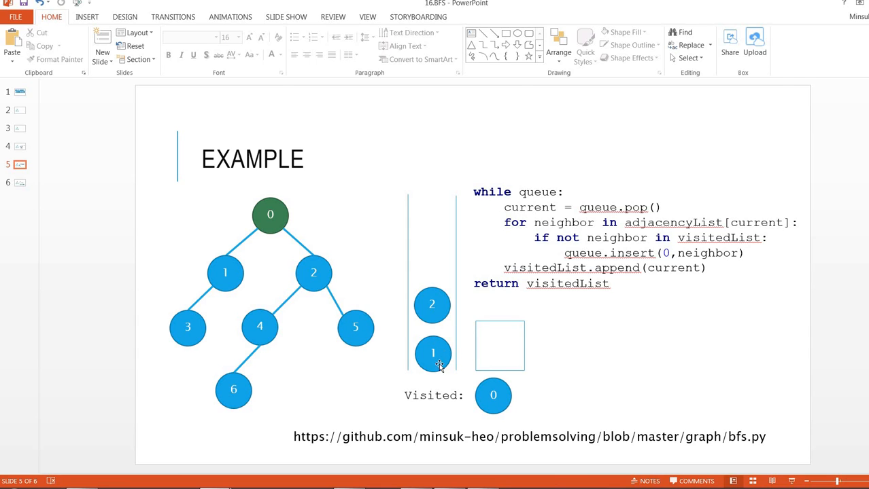
- Pop node 1 into the box, queue node 3, then move node 1 to Visited and green
{"action": "left_click_drag", "start_coordinate": [433, 353], "coordinate": [499, 346]}
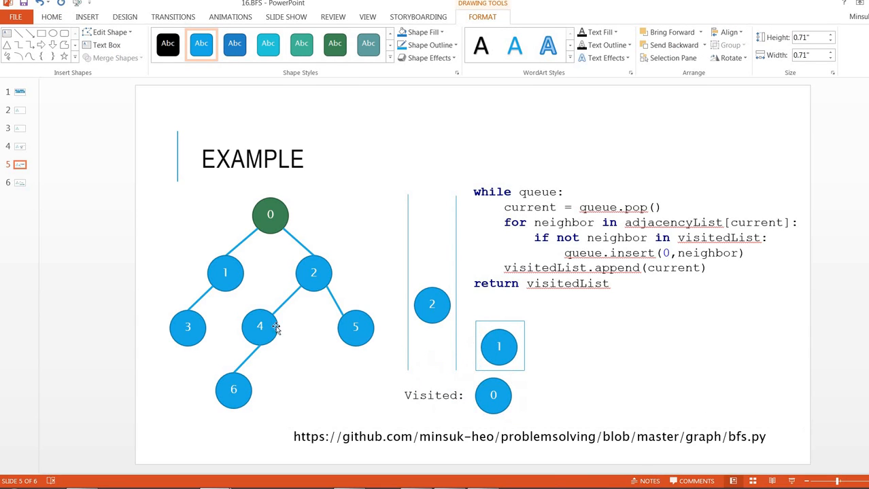
{"action": "left_click", "coordinate": [187, 327]}
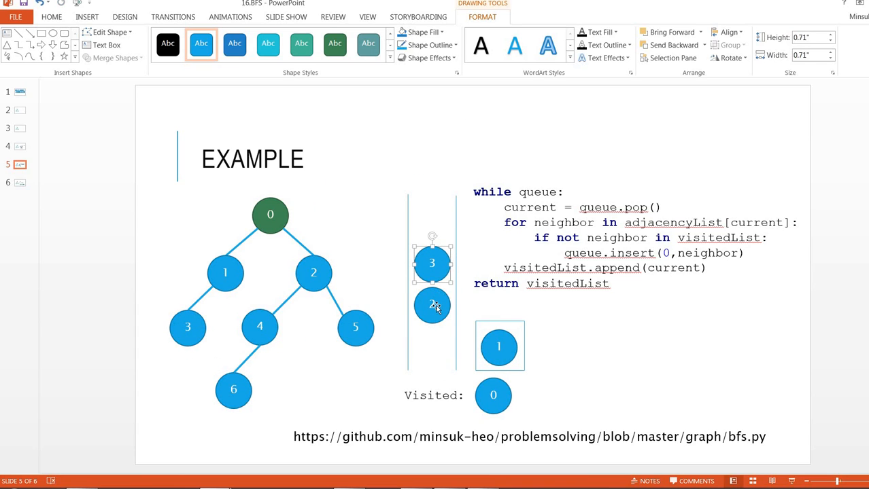
{"action": "left_click_drag", "start_coordinate": [432, 305], "coordinate": [432, 352]}
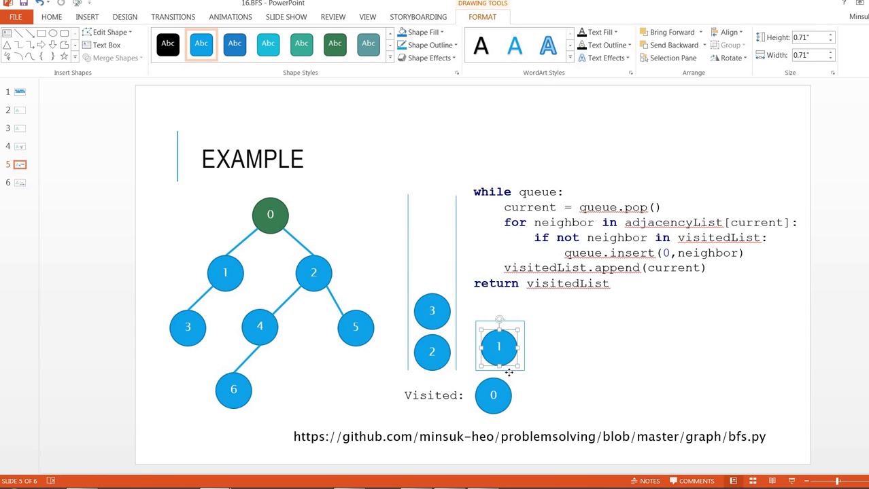
{"action": "left_click_drag", "start_coordinate": [499, 346], "coordinate": [534, 395]}
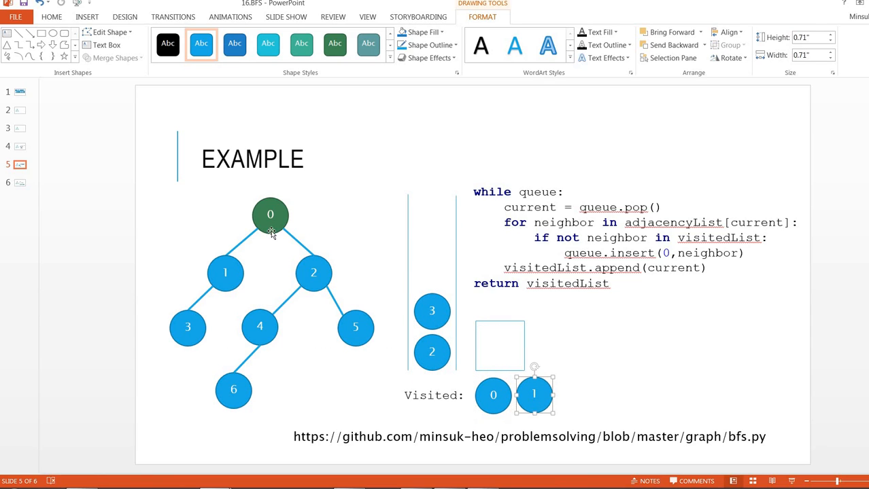
{"action": "left_click", "coordinate": [225, 273]}
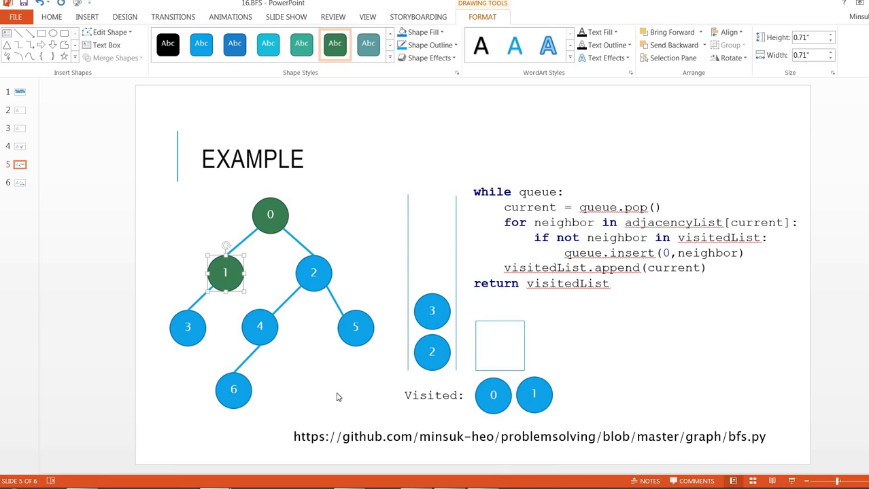
- Pop node 2 from the queue into the current box and pick tree nodes 2 and 4
{"action": "left_click", "coordinate": [432, 352]}
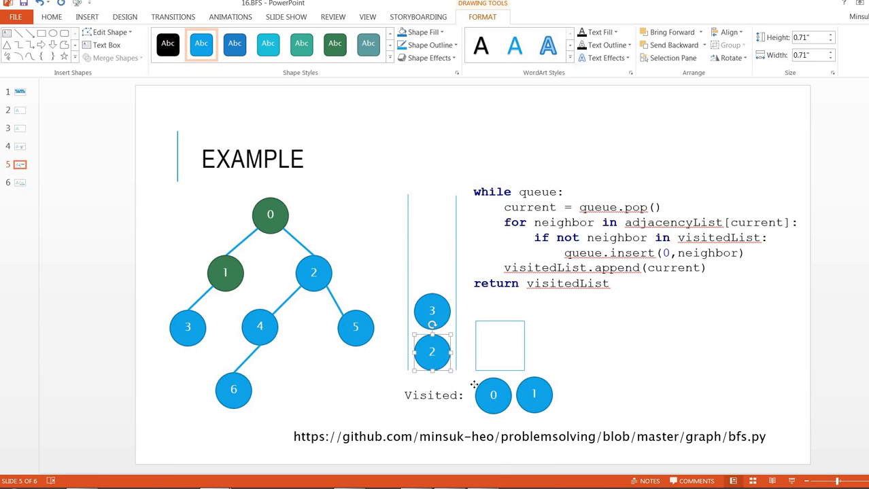
{"action": "left_click_drag", "start_coordinate": [432, 352], "coordinate": [500, 346]}
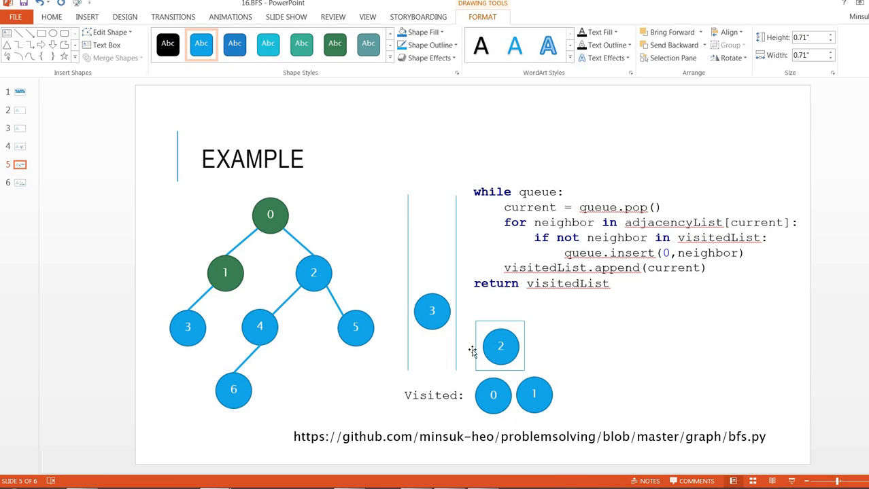
{"action": "left_click", "coordinate": [313, 273]}
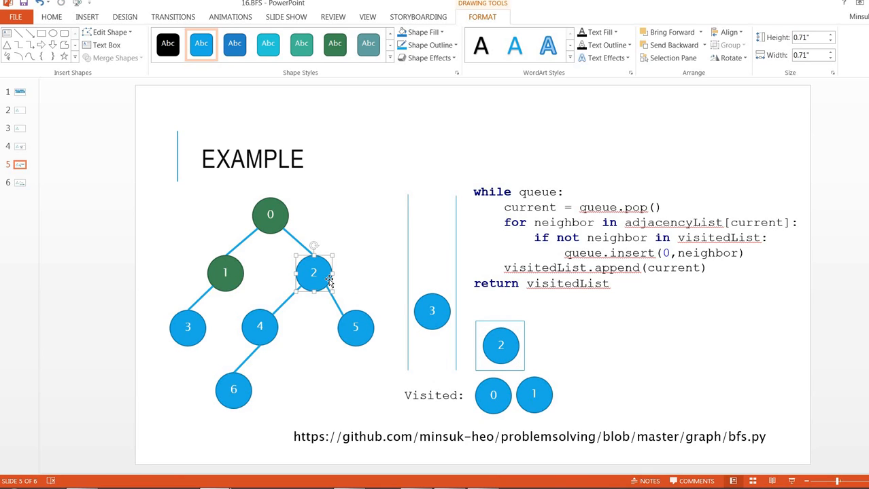
{"action": "mouse_move", "coordinate": [275, 229]}
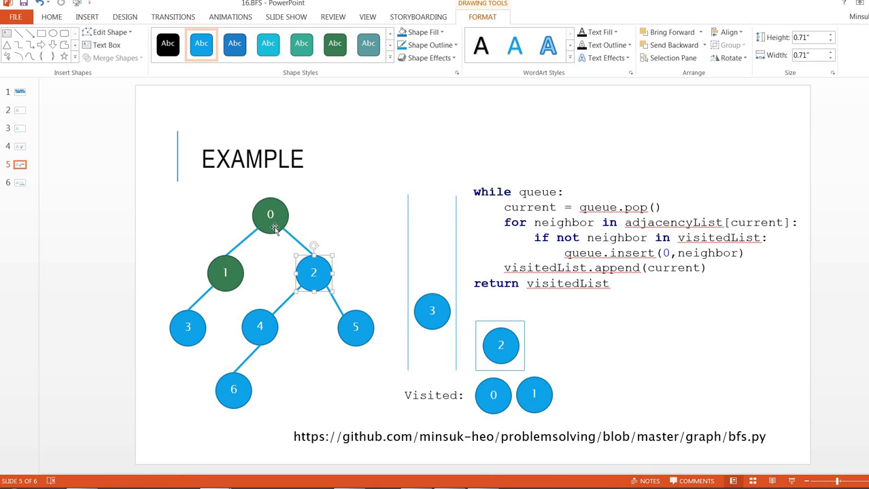
{"action": "left_click", "coordinate": [259, 327]}
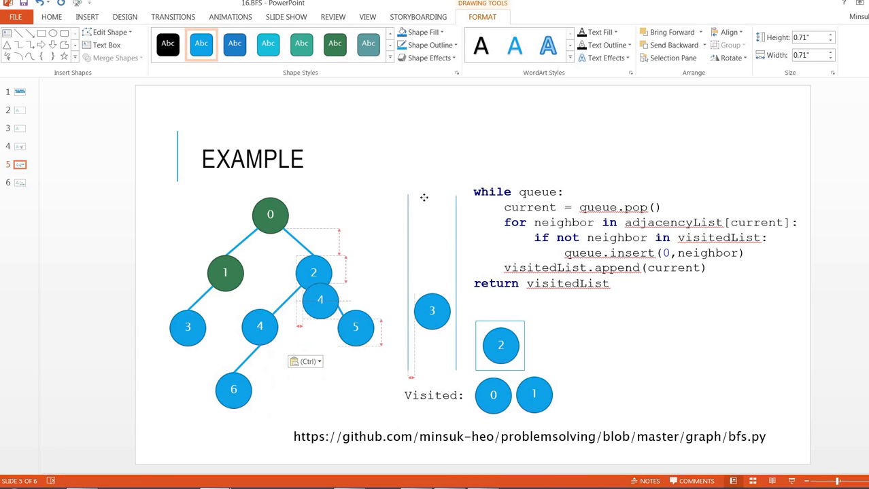
- Queue node 4, move node 2 to Visited and green, and pop node 3 into the box
{"action": "left_click_drag", "start_coordinate": [319, 300], "coordinate": [431, 268]}
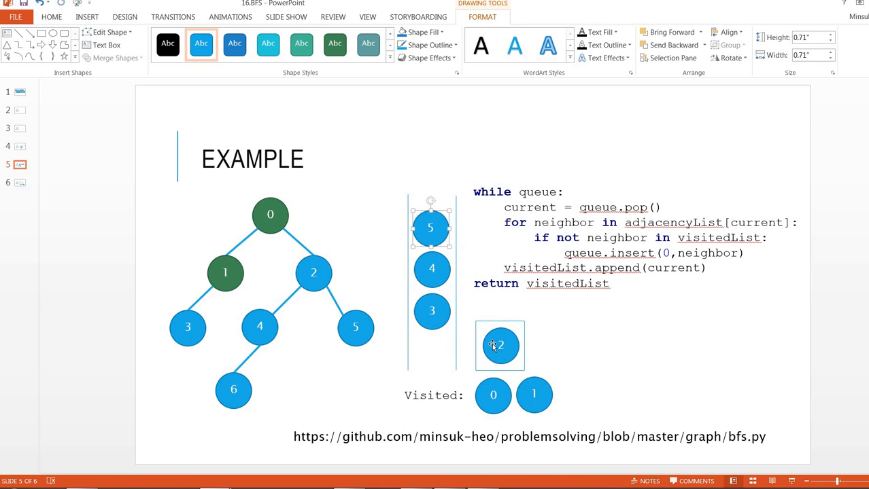
{"action": "left_click_drag", "start_coordinate": [500, 345], "coordinate": [572, 393]}
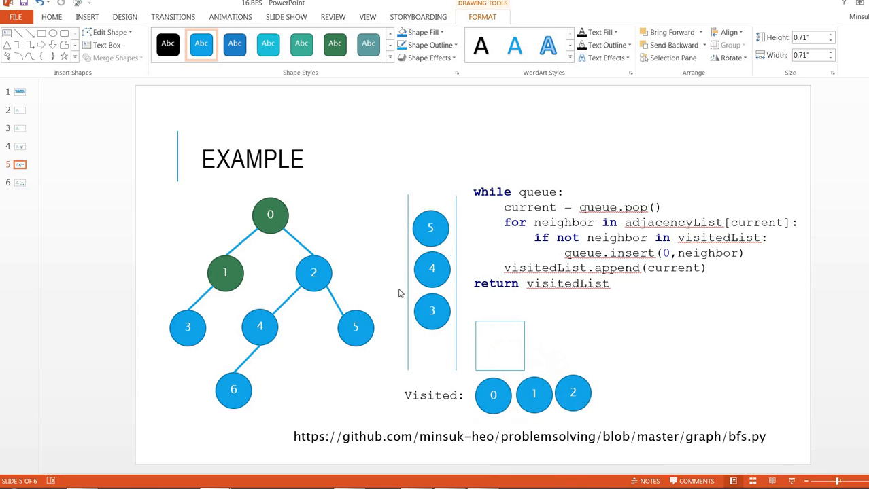
{"action": "left_click", "coordinate": [270, 215]}
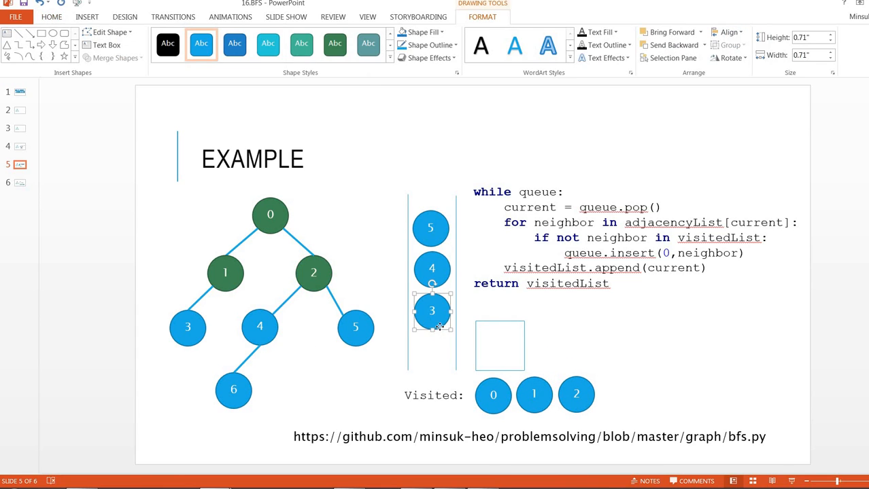
{"action": "left_click_drag", "start_coordinate": [431, 310], "coordinate": [503, 343]}
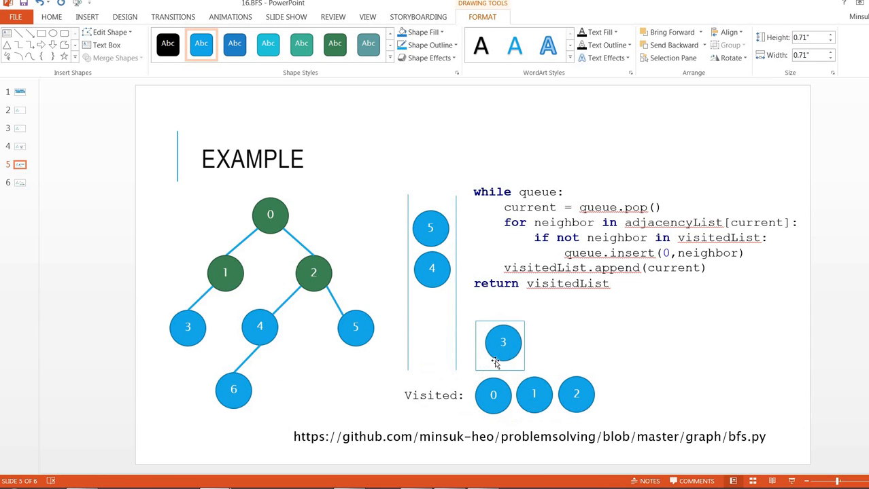
{"action": "left_click", "coordinate": [502, 345]}
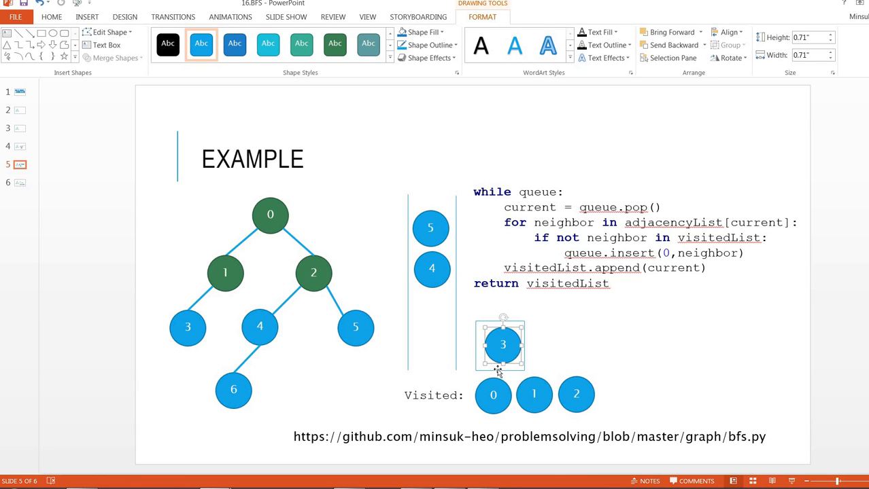
- Move node 3 to Visited, turn tree node 3 green, and pop node 4 into the box
{"action": "left_click_drag", "start_coordinate": [502, 345], "coordinate": [619, 390]}
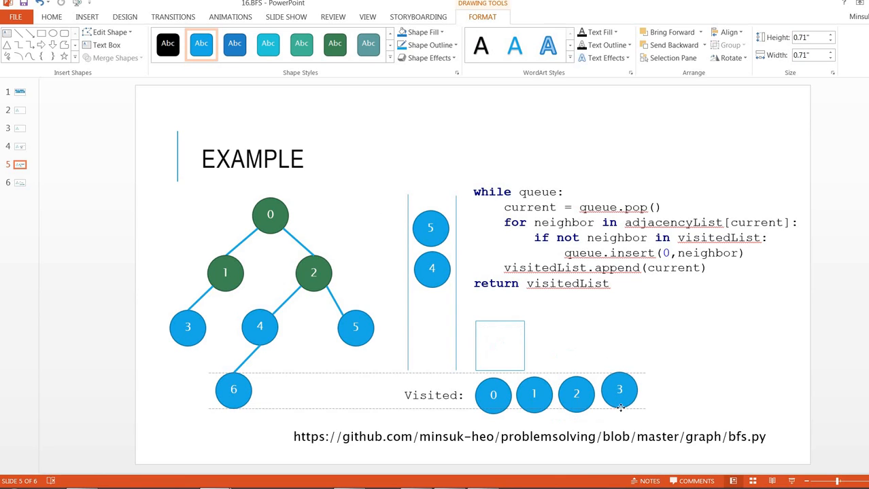
{"action": "left_click", "coordinate": [224, 272]}
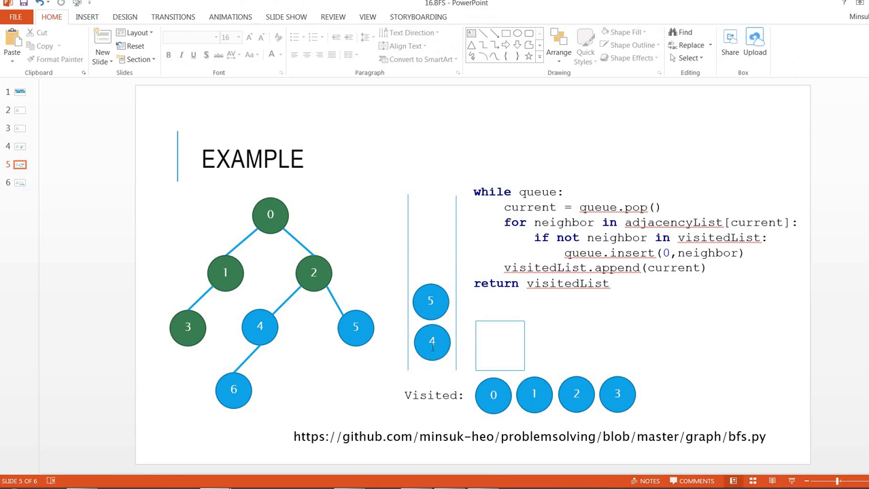
{"action": "left_click_drag", "start_coordinate": [431, 341], "coordinate": [505, 341]}
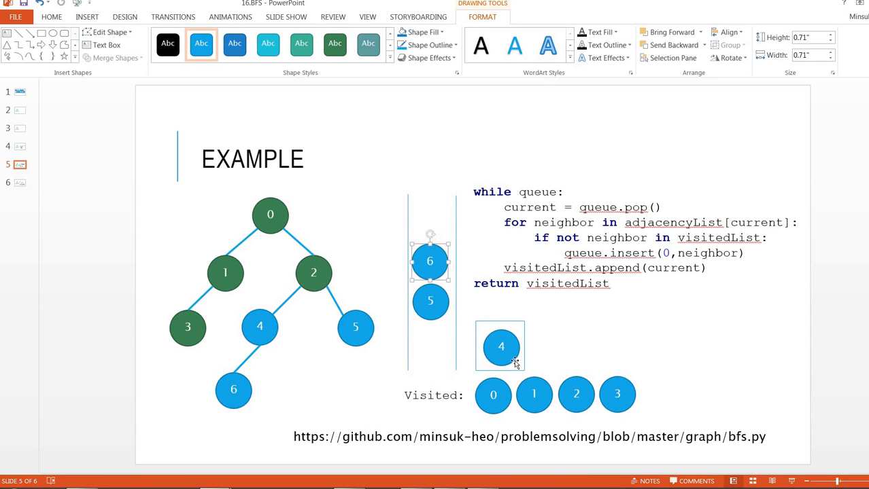
- Move node 4 to Visited, then pop node 5 through the box into Visited and green
{"action": "left_click_drag", "start_coordinate": [501, 347], "coordinate": [657, 394]}
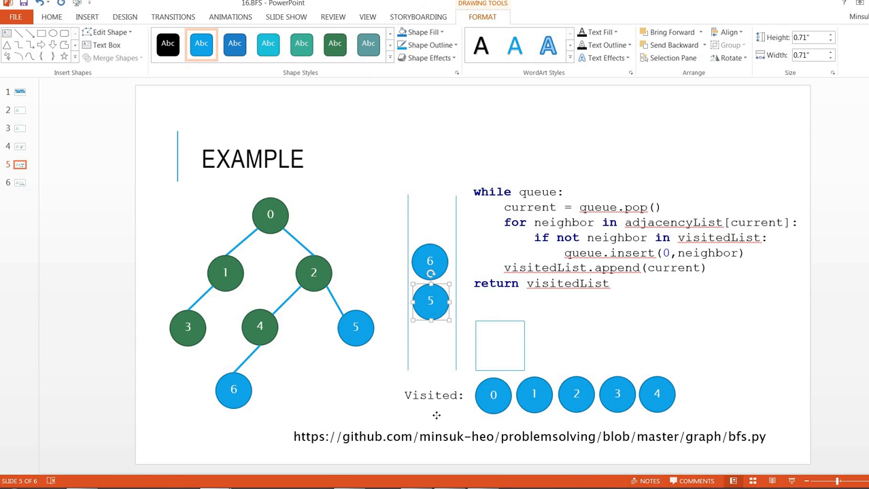
{"action": "left_click_drag", "start_coordinate": [430, 301], "coordinate": [503, 347]}
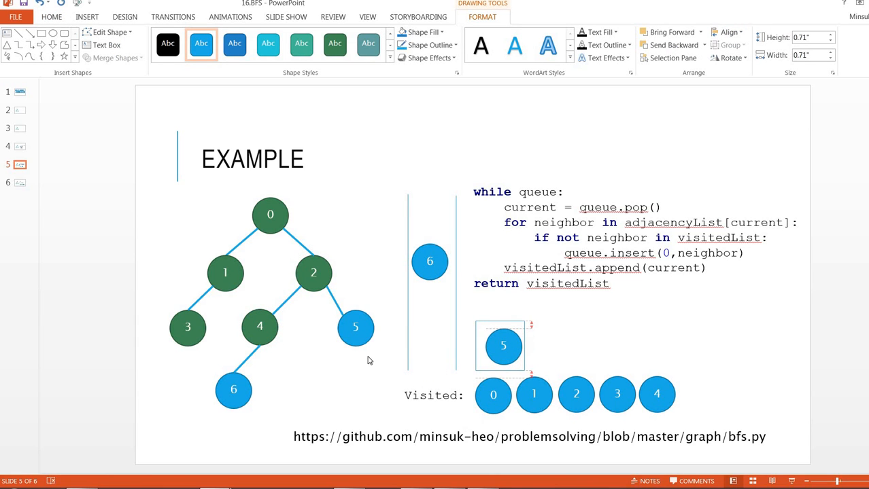
{"action": "left_click", "coordinate": [51, 17]}
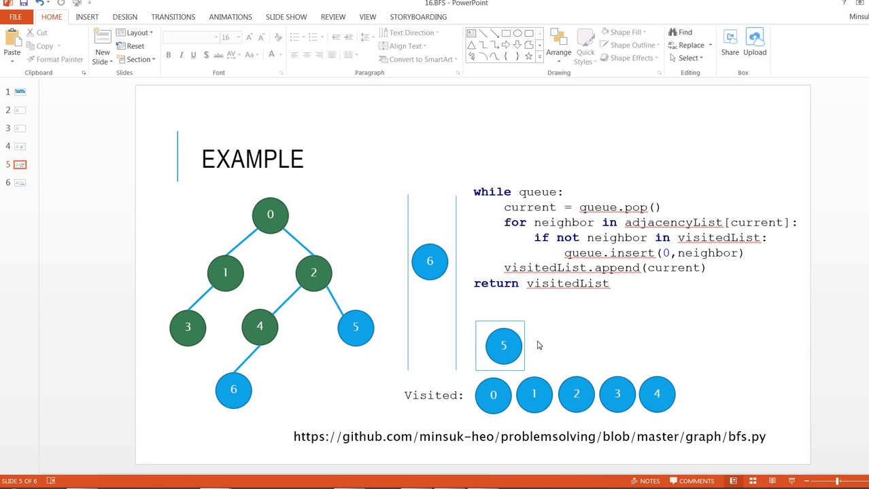
{"action": "left_click", "coordinate": [503, 346]}
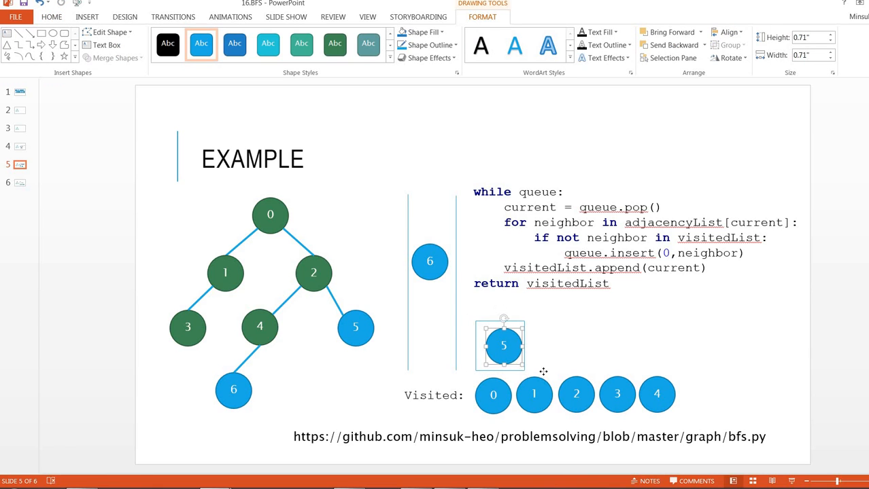
{"action": "left_click_drag", "start_coordinate": [503, 346], "coordinate": [696, 394]}
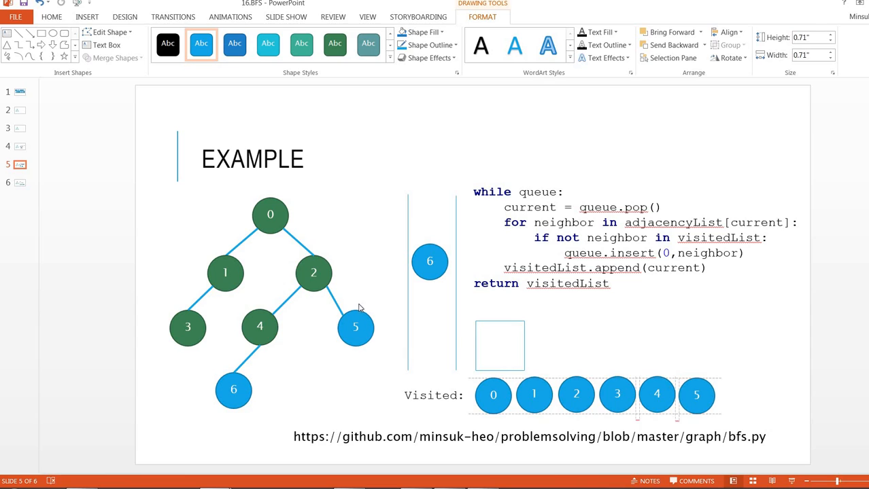
{"action": "left_click", "coordinate": [314, 272]}
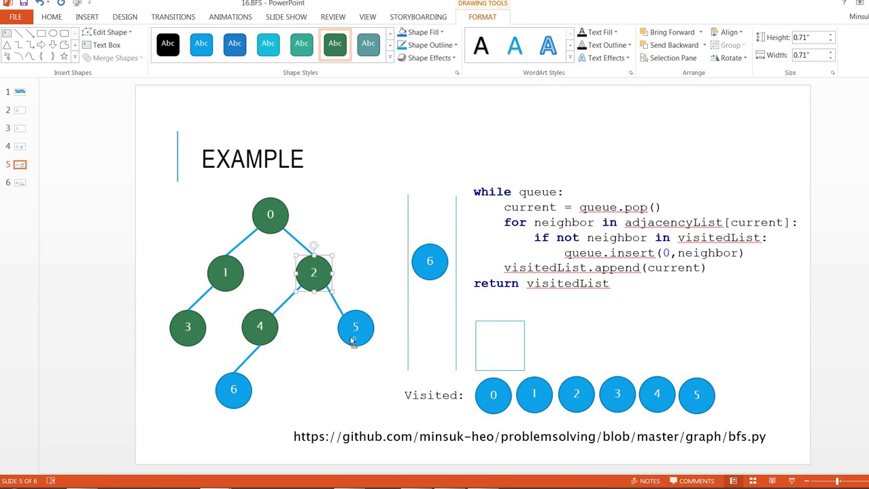
{"action": "left_click", "coordinate": [429, 262]}
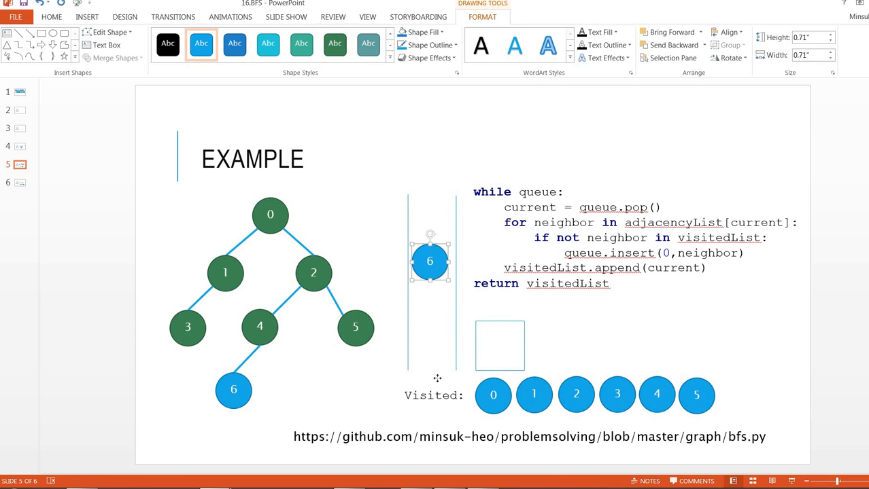
- Pop node 6 through the current box into the Visited row and turn tree node 6 green
{"action": "left_click_drag", "start_coordinate": [430, 261], "coordinate": [499, 346]}
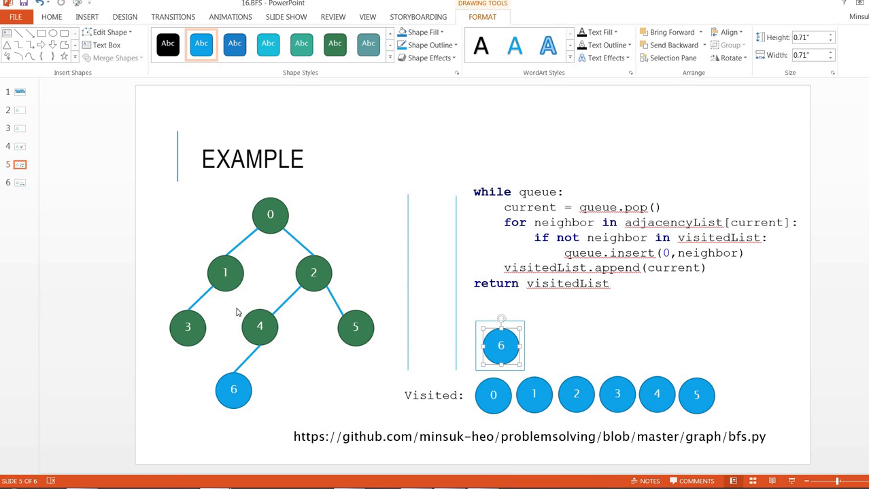
{"action": "left_click", "coordinate": [52, 17]}
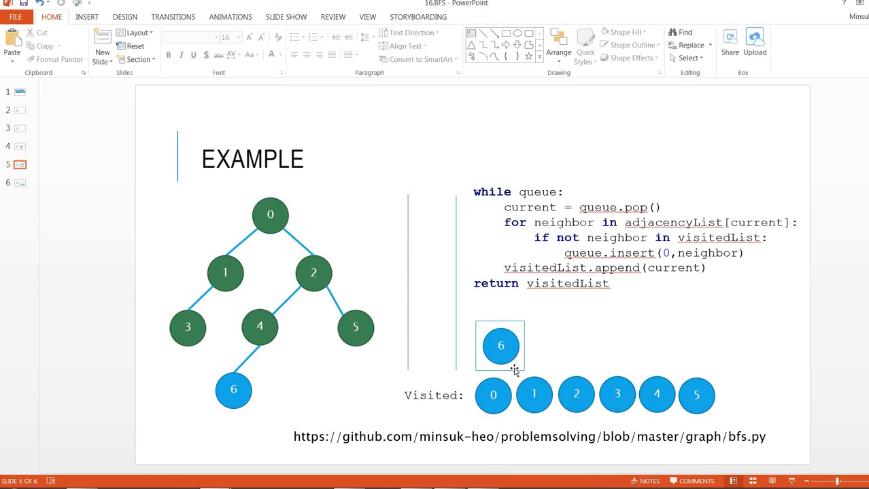
{"action": "left_click_drag", "start_coordinate": [500, 346], "coordinate": [733, 394]}
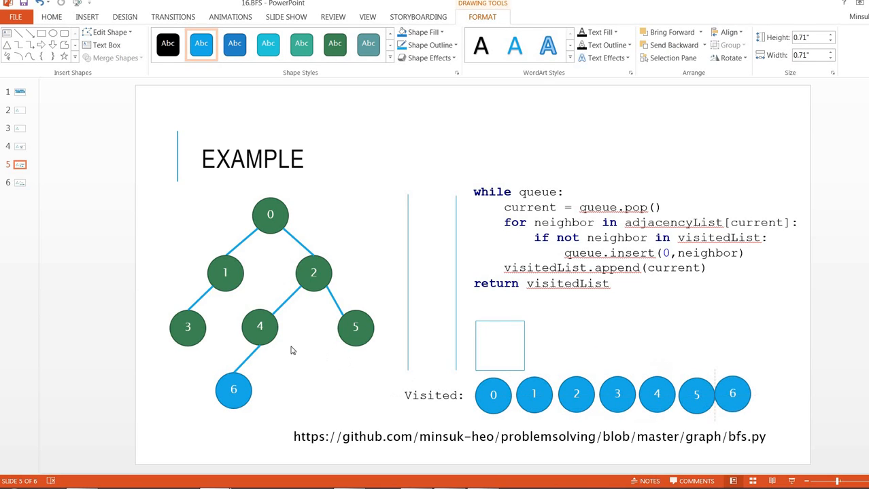
{"action": "left_click", "coordinate": [233, 390]}
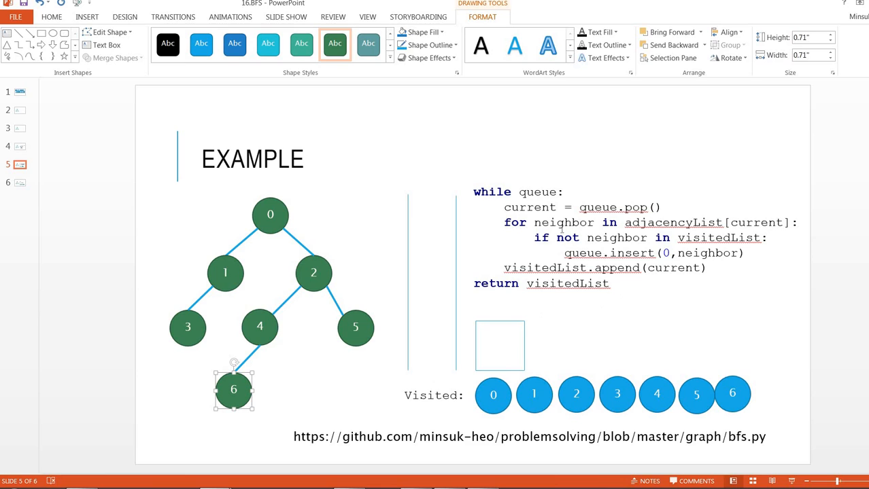
{"action": "mouse_move", "coordinate": [580, 310]}
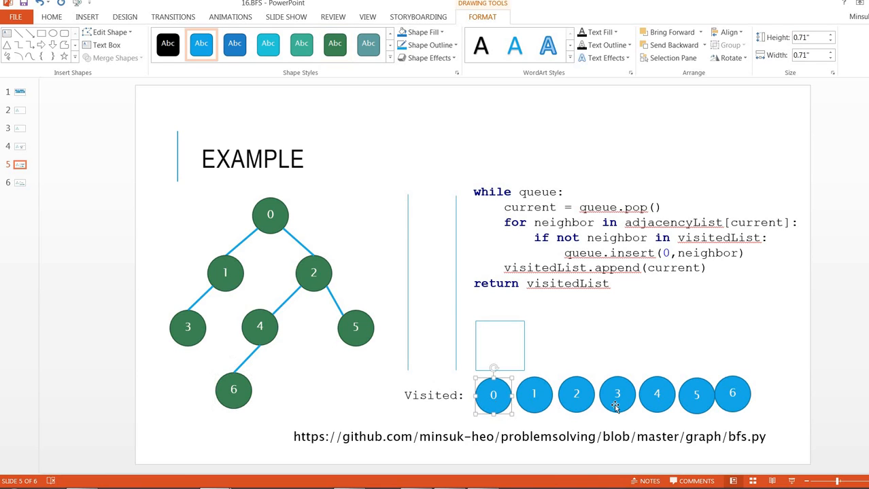
{"action": "left_click", "coordinate": [534, 394]}
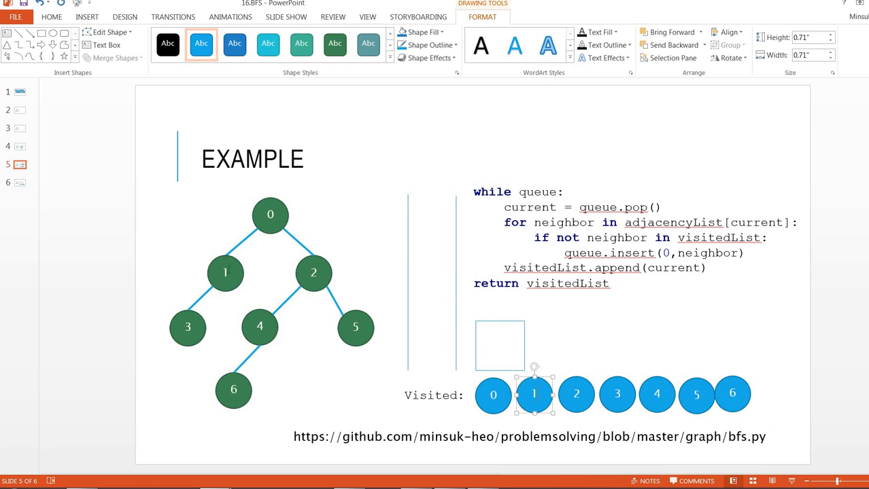
{"action": "left_click", "coordinate": [187, 327]}
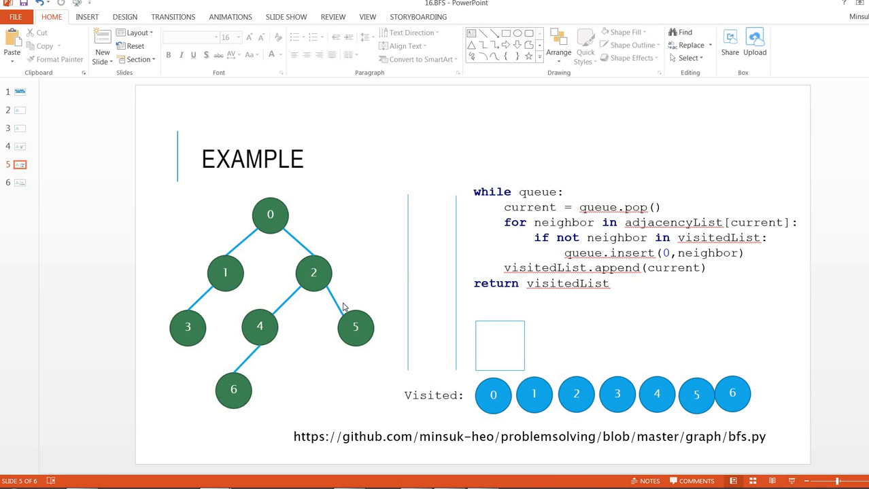
{"action": "mouse_move", "coordinate": [316, 365]}
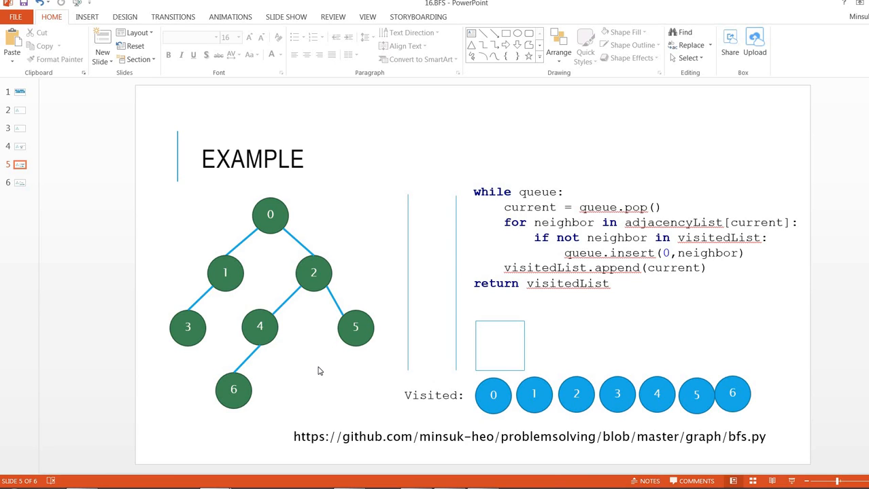
{"action": "mouse_move", "coordinate": [322, 359]}
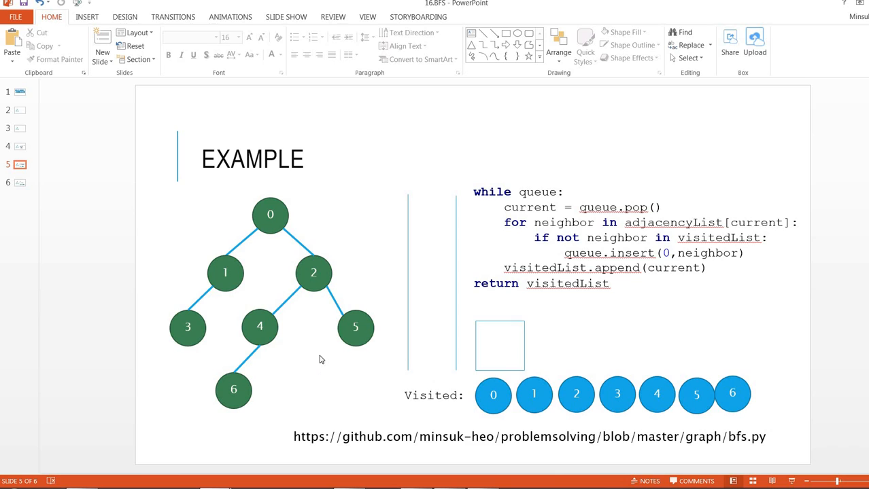